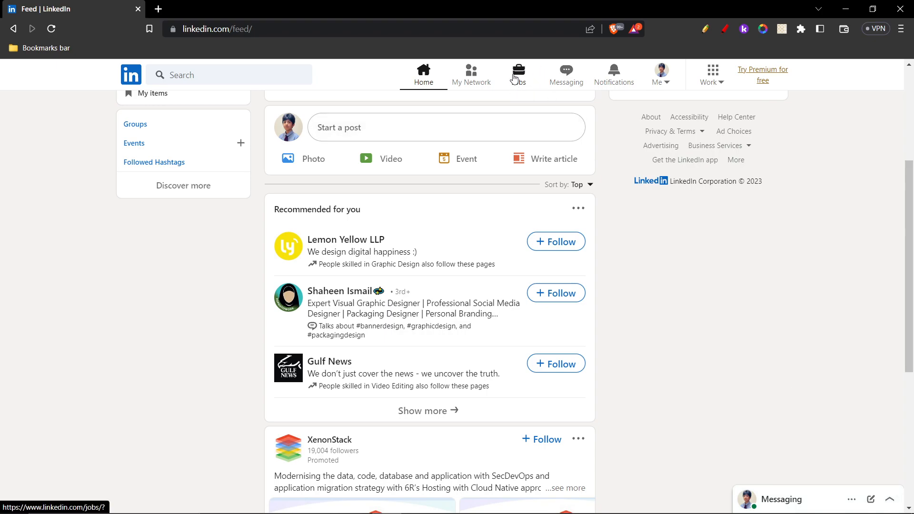
# Step: Open the Jobs page from the top navigation bar
pyautogui.click(518, 71)
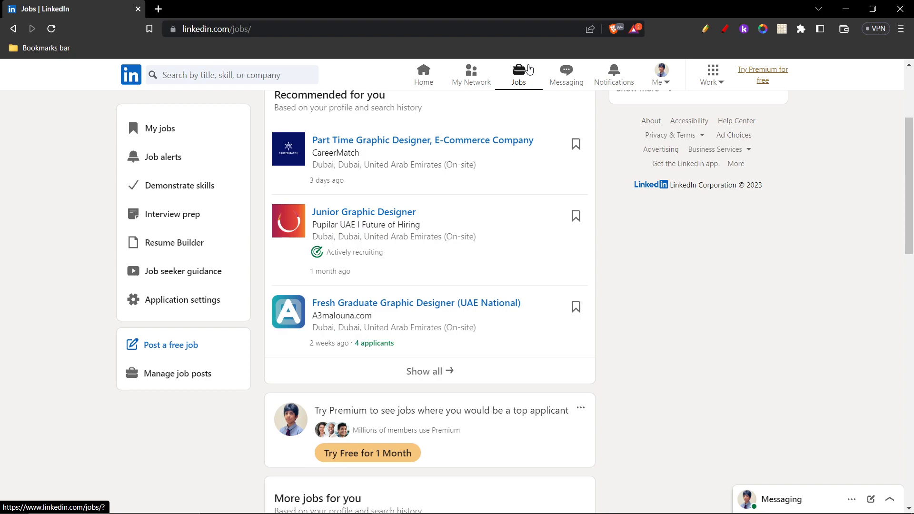
pyautogui.moveTo(189, 338)
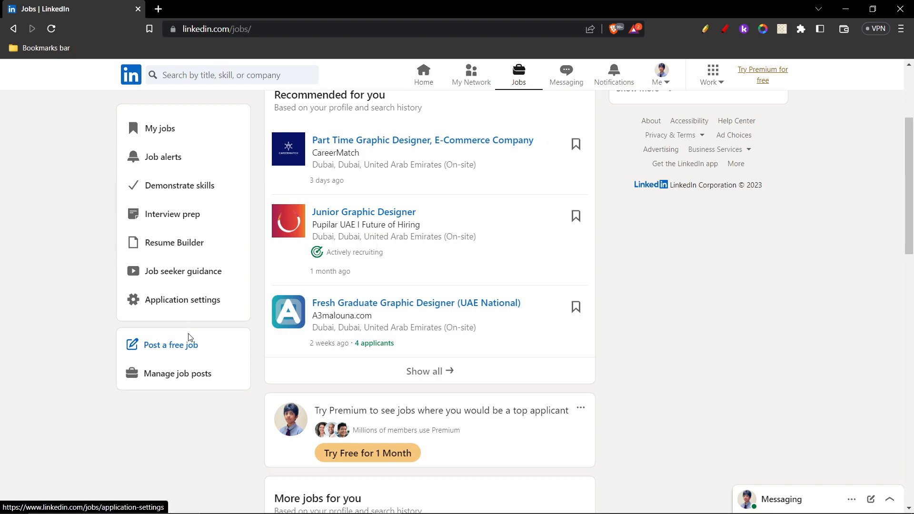
pyautogui.moveTo(173, 349)
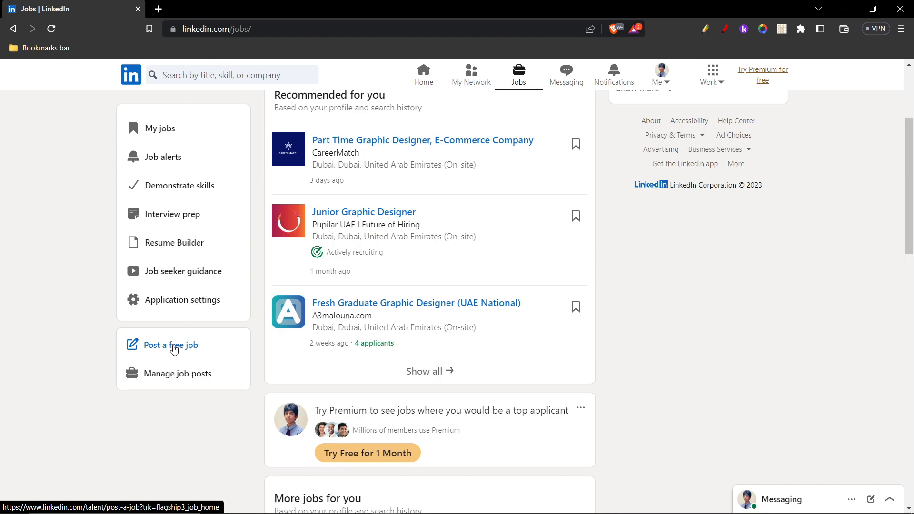
# Step: Begin a free job post and set the job title to 'Web Developer'
pyautogui.click(170, 344)
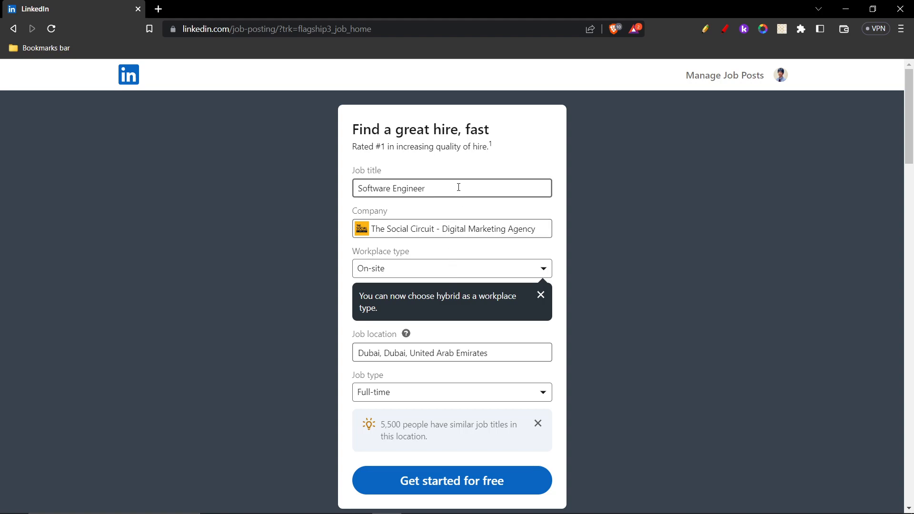
pyautogui.press('Backspace')
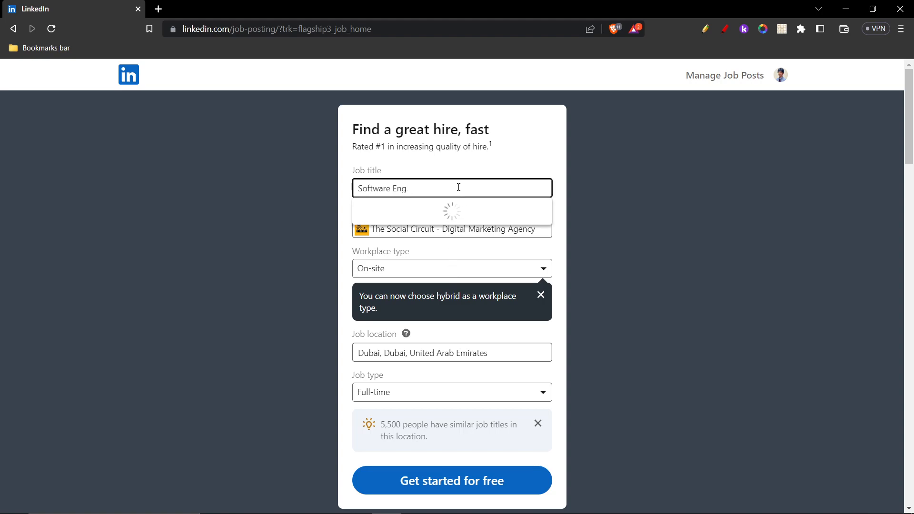
pyautogui.write('D')
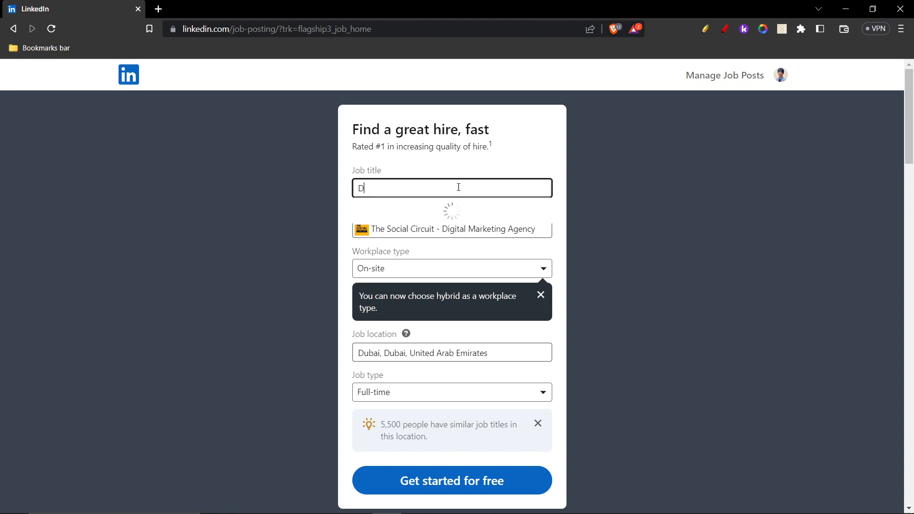
pyautogui.write('eveloper')
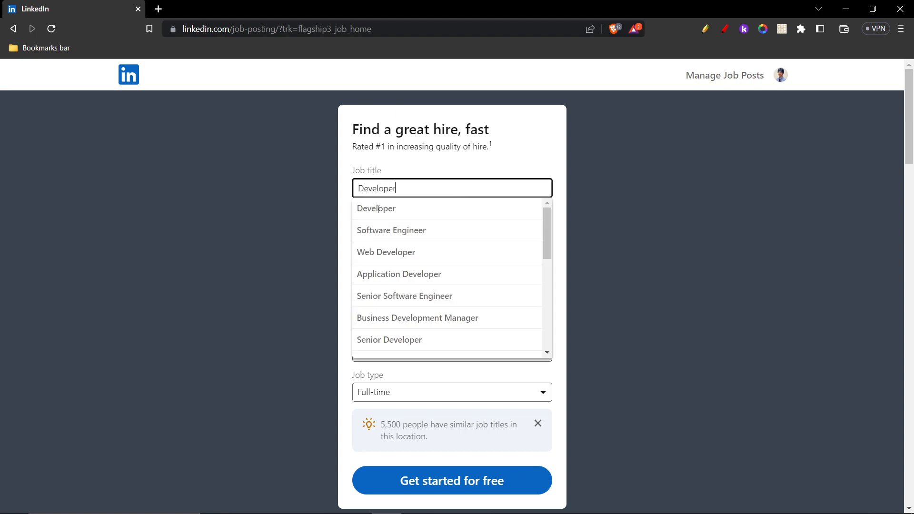
pyautogui.moveTo(395, 255)
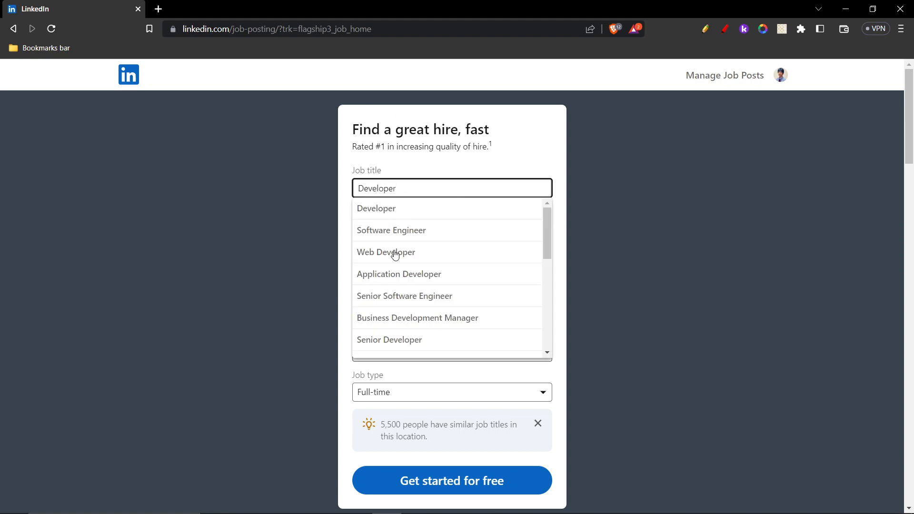
pyautogui.click(385, 252)
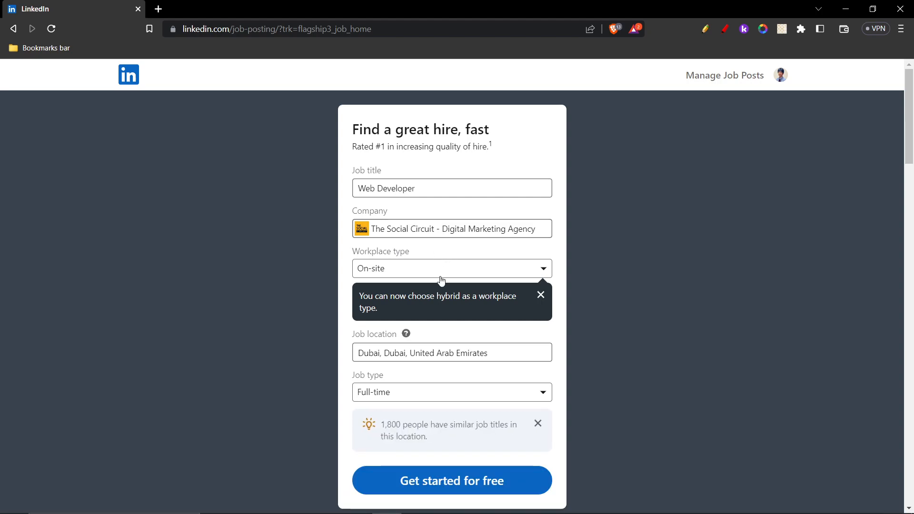
# Step: Set the workplace type to Remote and location to United Arab Emirates
pyautogui.click(452, 268)
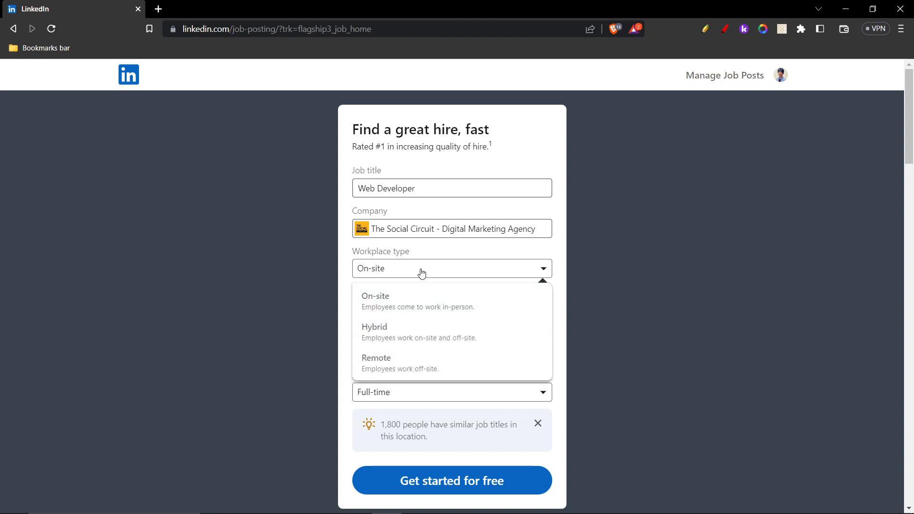
pyautogui.click(376, 361)
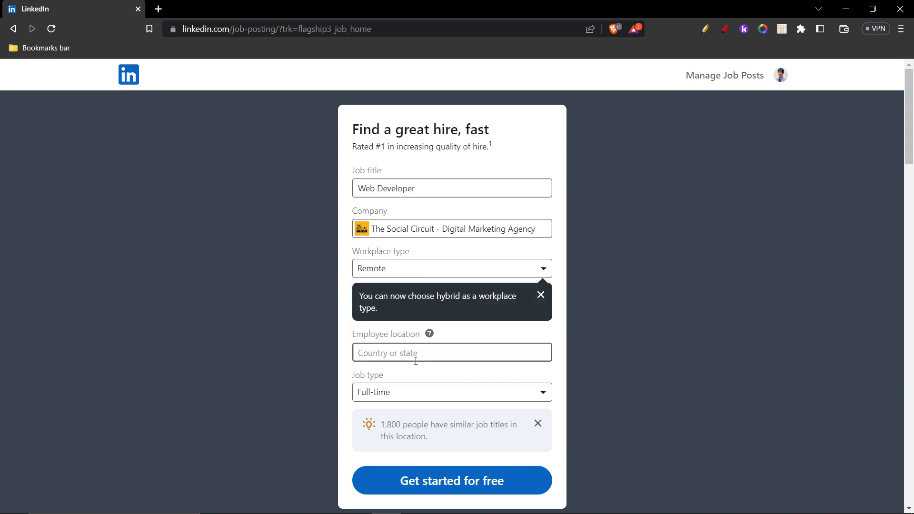
pyautogui.moveTo(425, 354)
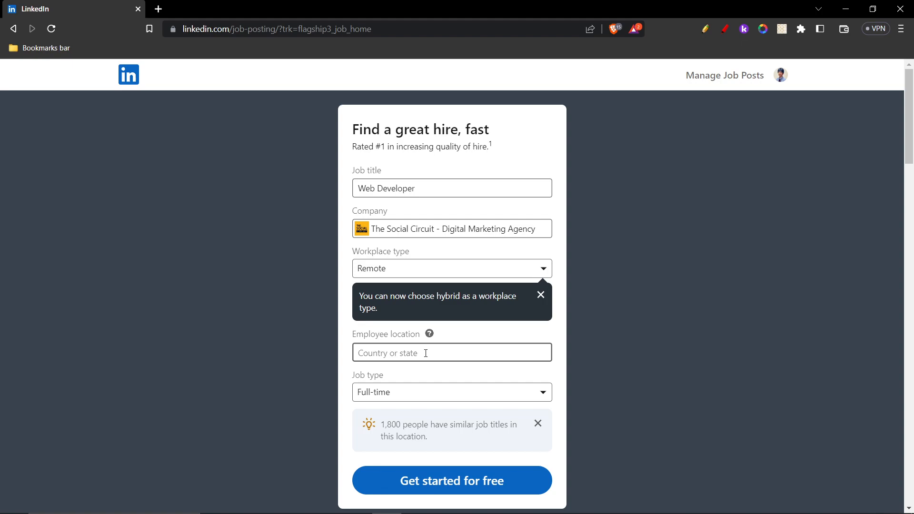
pyautogui.write('United Arab')
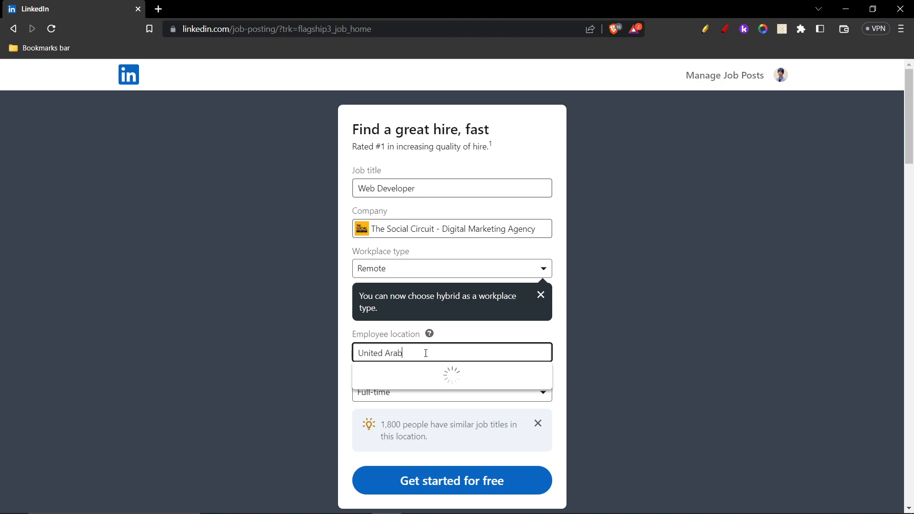
pyautogui.write('Emirates')
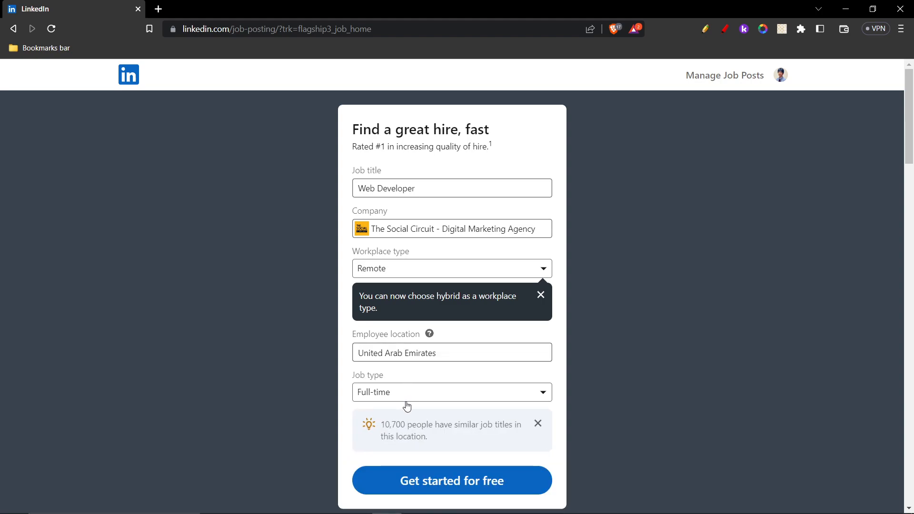
# Step: Set the job type to Part-time and submit the basic job details
pyautogui.click(452, 392)
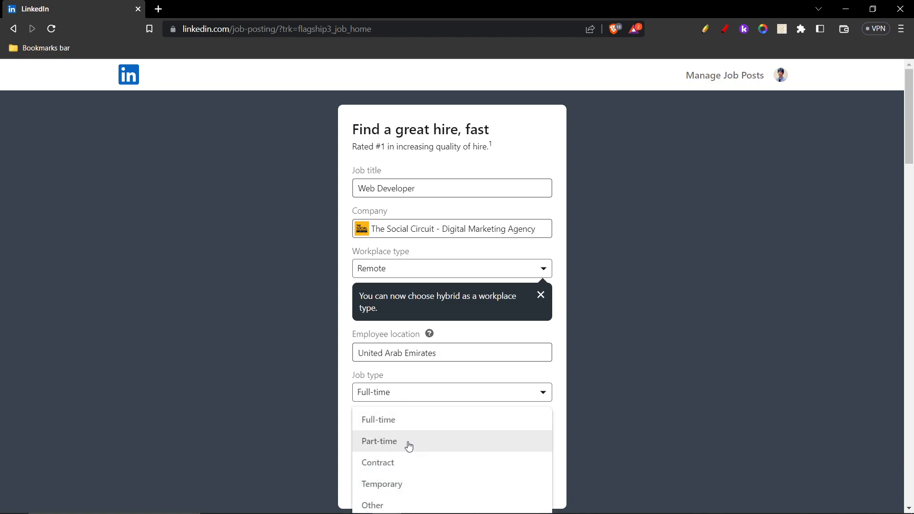
pyautogui.click(380, 441)
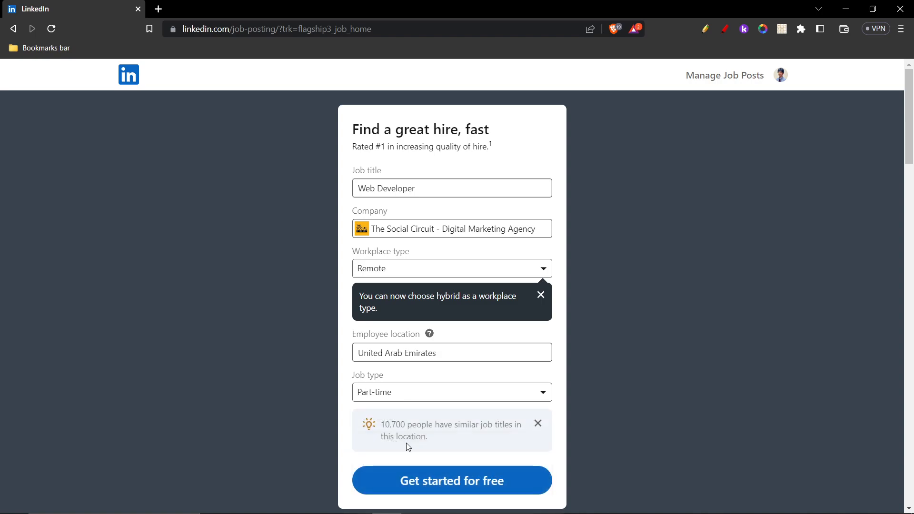
pyautogui.moveTo(452, 481)
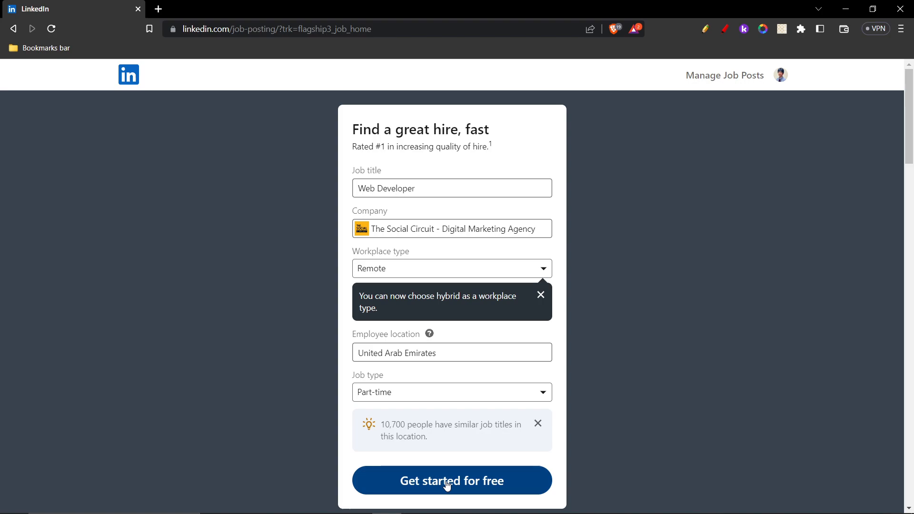
pyautogui.click(451, 481)
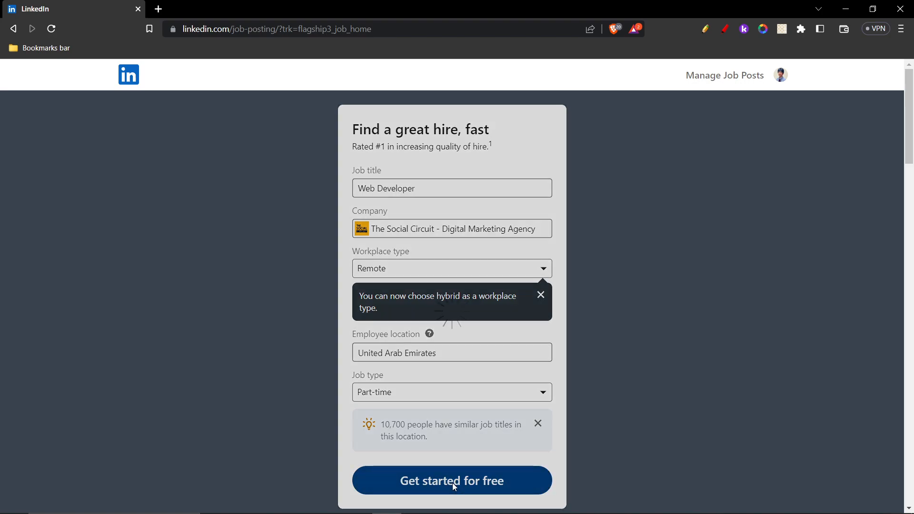
# Step: Review the templated description and skills, answer 'Other' as the LinkedIn jobs source, and continue
pyautogui.click(452, 481)
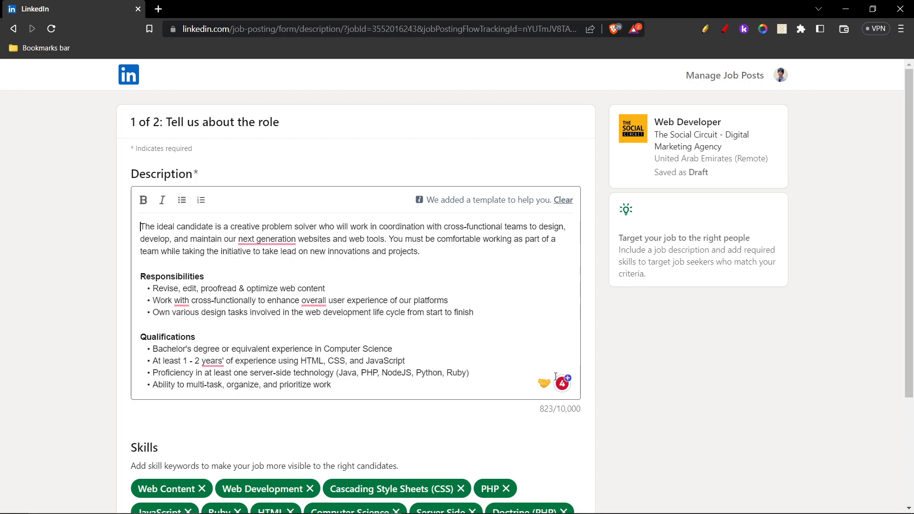
pyautogui.scroll(-3)
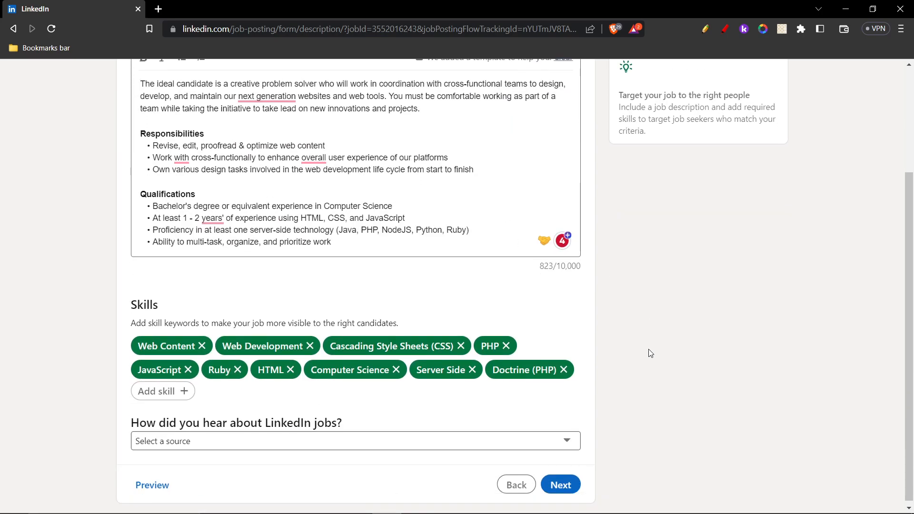
pyautogui.moveTo(201, 350)
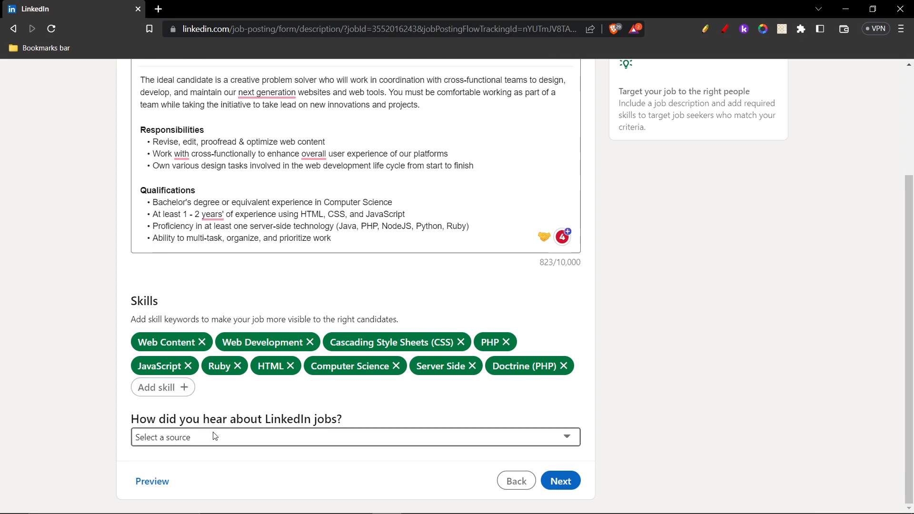
pyautogui.click(354, 438)
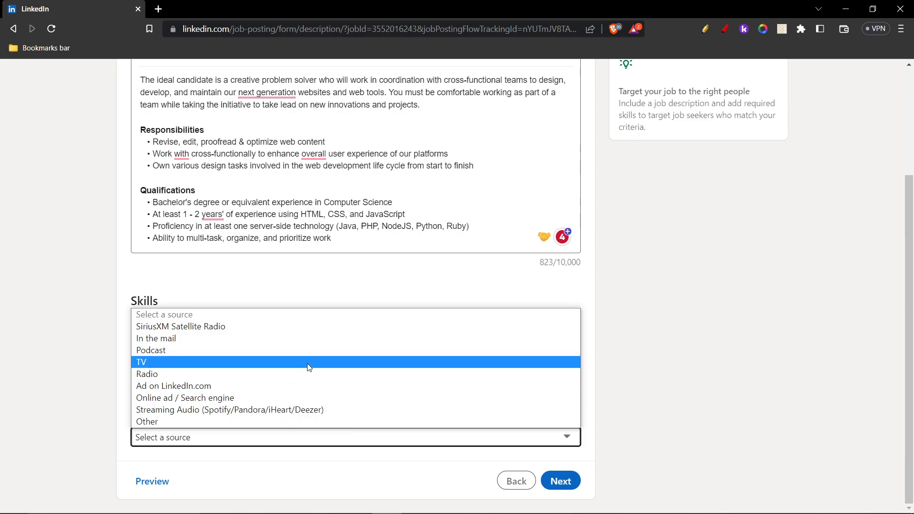
pyautogui.click(147, 421)
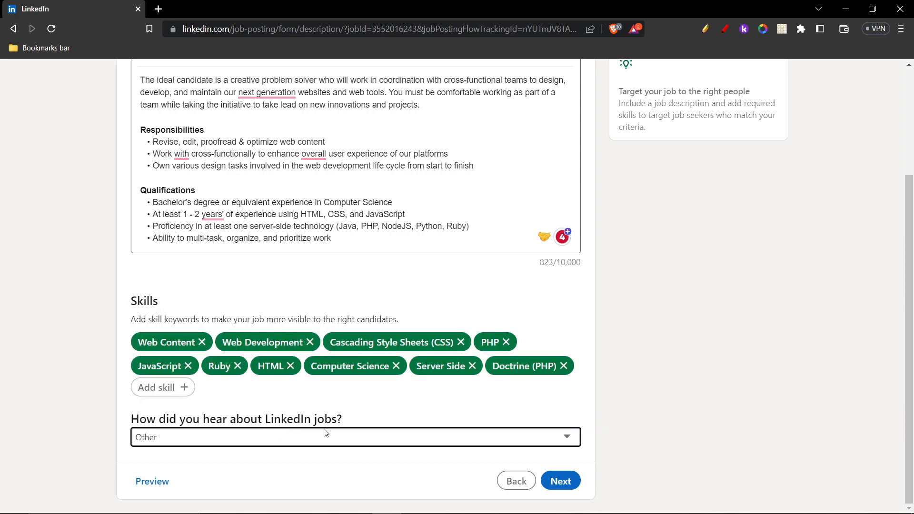
pyautogui.click(559, 481)
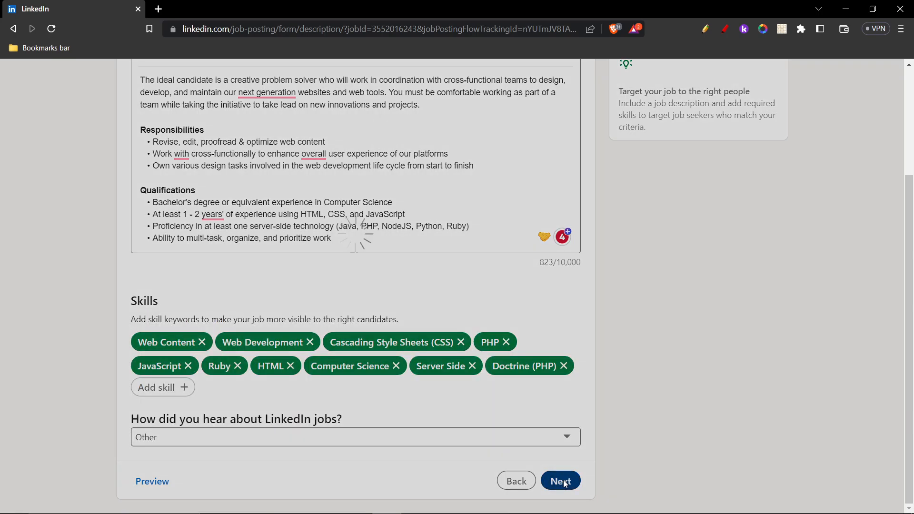
# Step: Open 'Receive qualified applicants' and review email collection and PHP, Java, Bachelor's screening questions
pyautogui.click(559, 481)
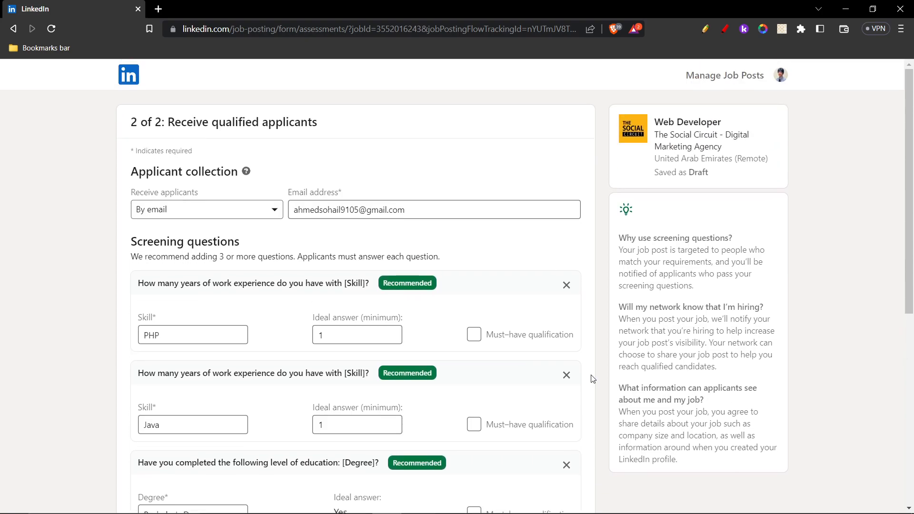
pyautogui.scroll(-3)
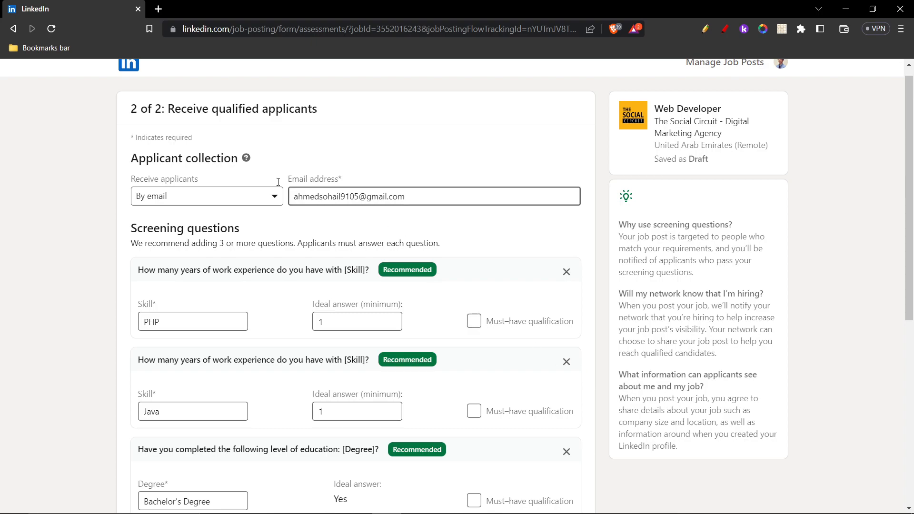
pyautogui.scroll(-3)
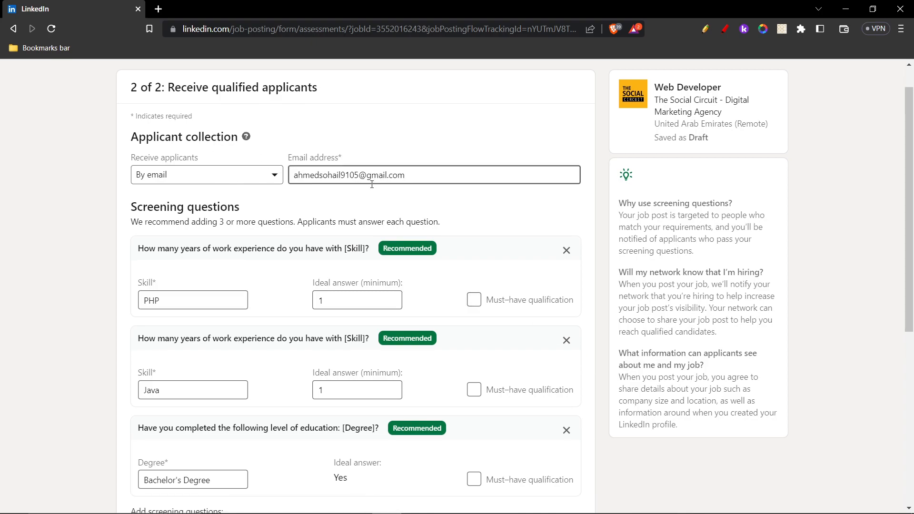
pyautogui.scroll(-3)
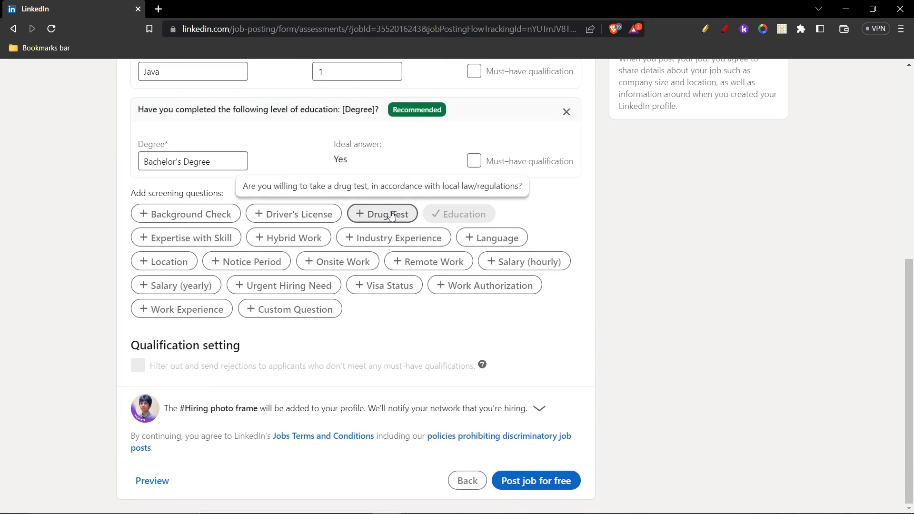
pyautogui.moveTo(217, 414)
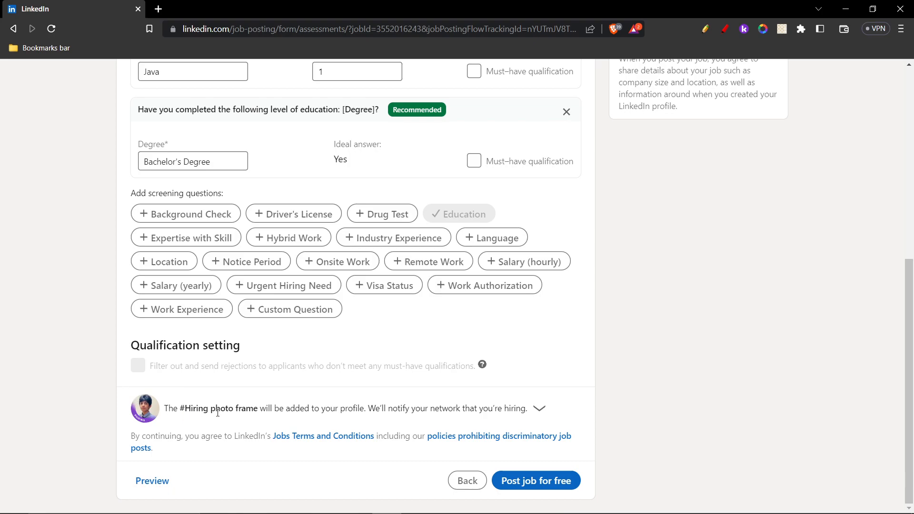
pyautogui.moveTo(185, 419)
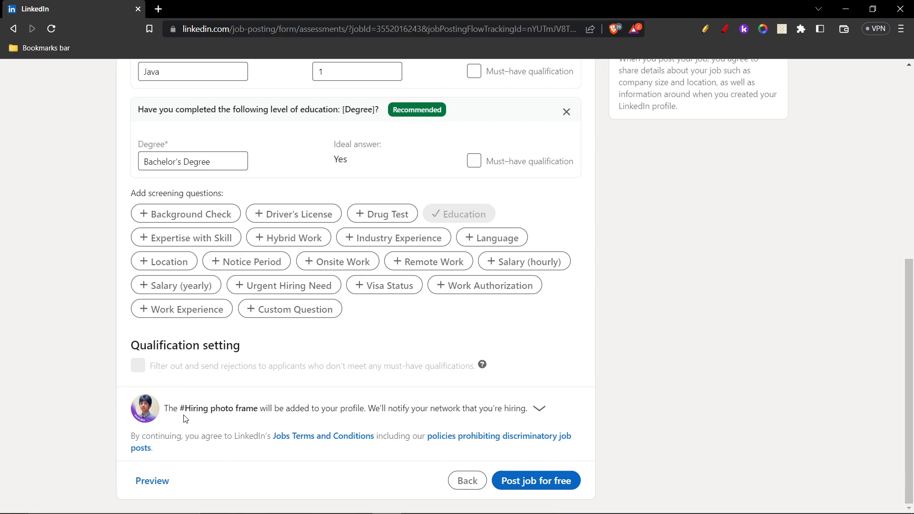
pyautogui.moveTo(179, 421)
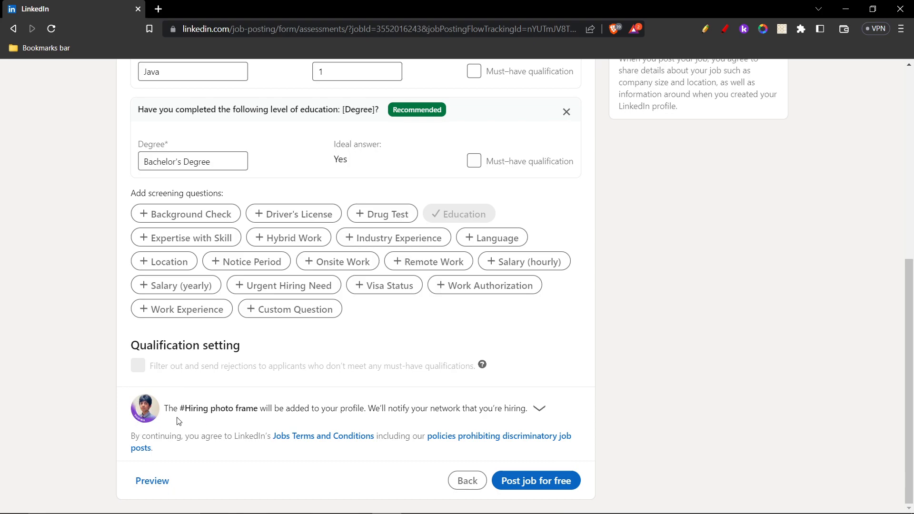
pyautogui.moveTo(146, 429)
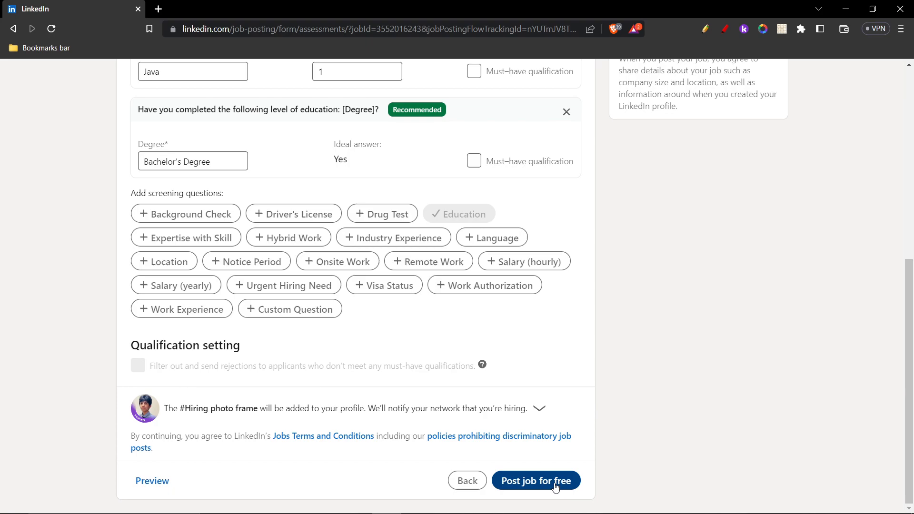
pyautogui.moveTo(814, 472)
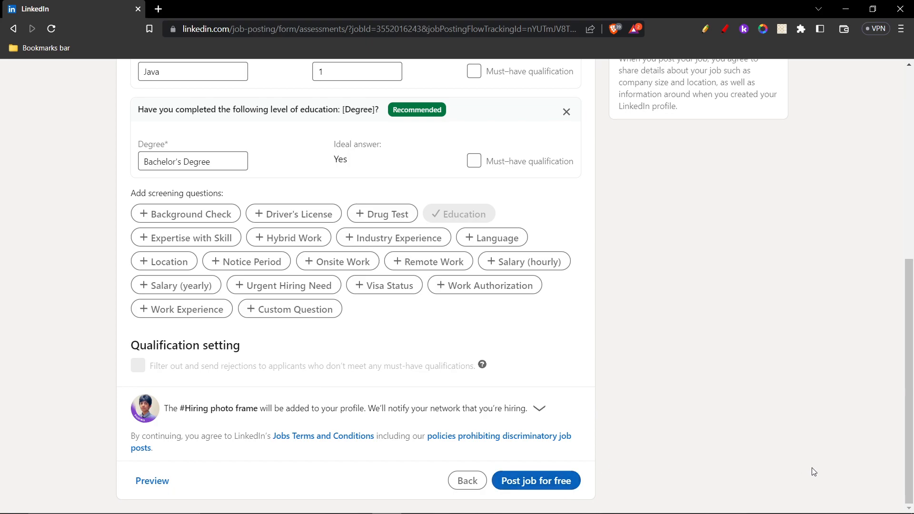
pyautogui.moveTo(875, 496)
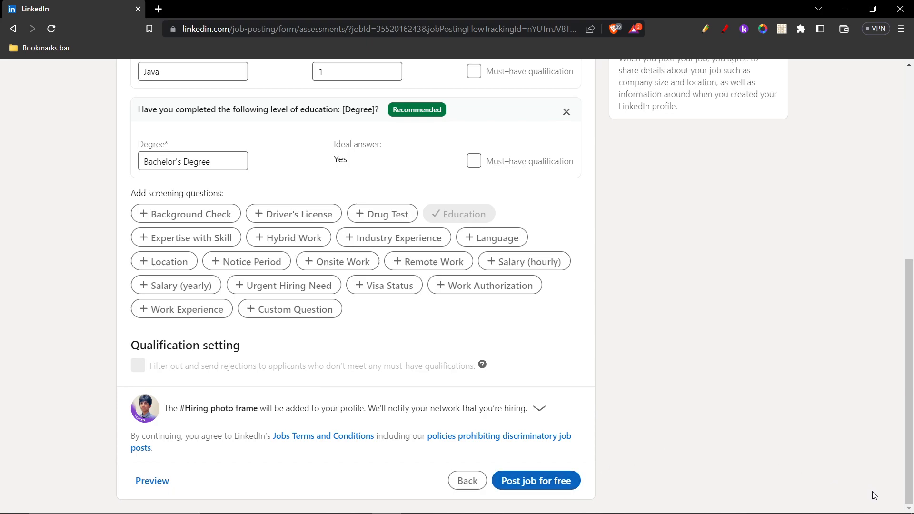